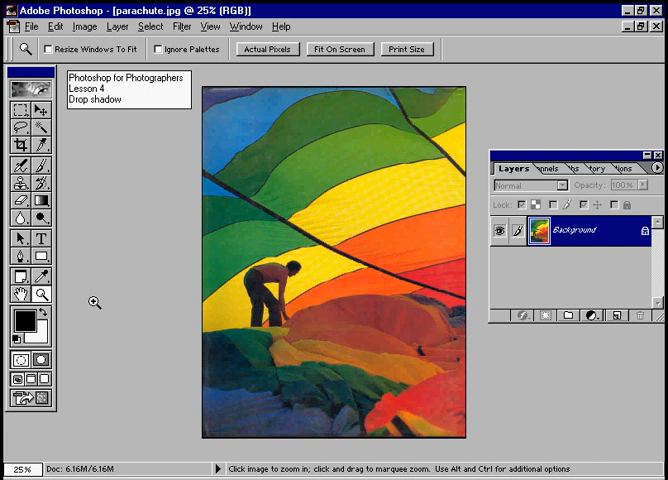
mouse_move(106, 177)
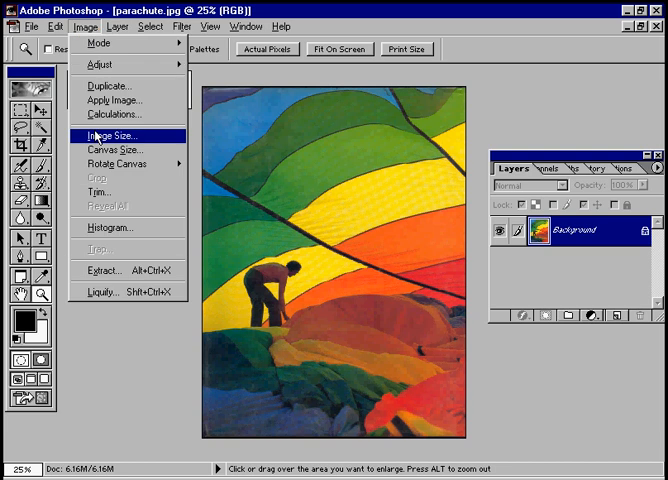
- Open Canvas Size for the parachute photo and switch the width unit to percent
left_click(112, 149)
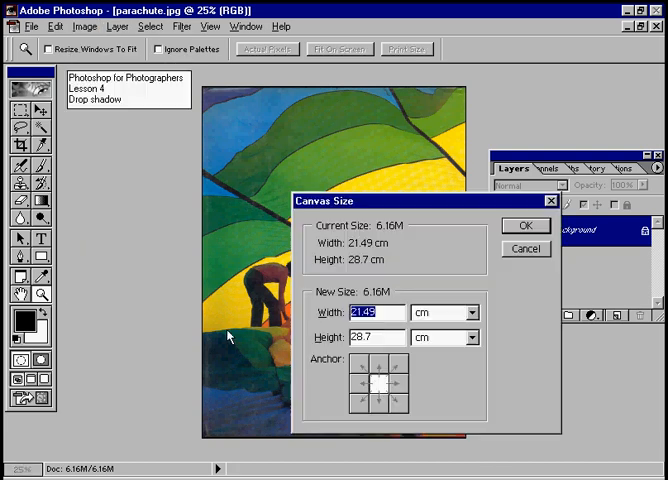
left_click(471, 312)
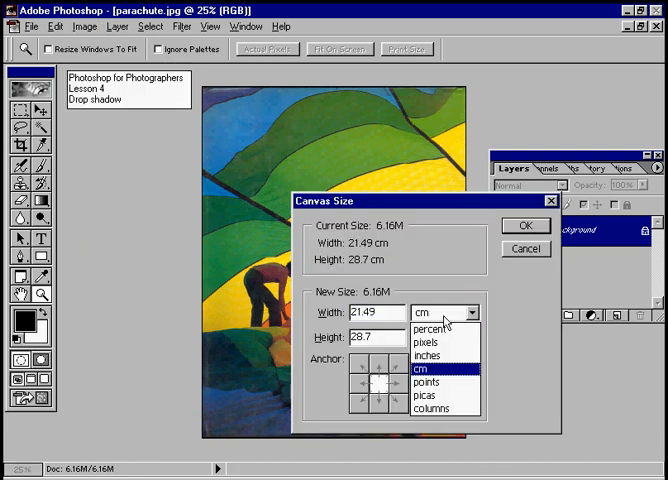
left_click(428, 329)
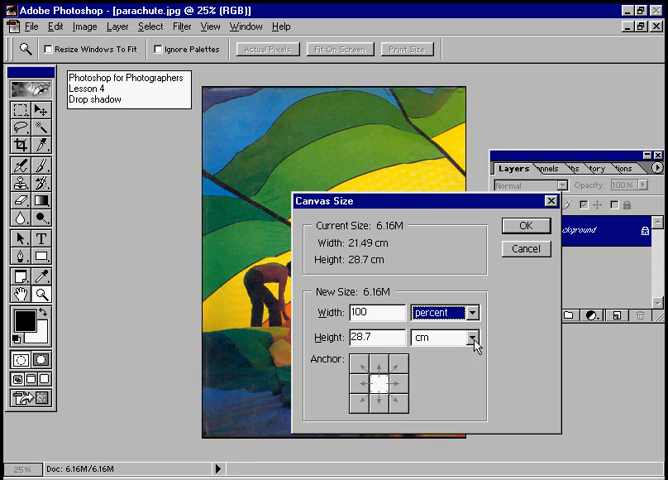
- Set the height unit to percent and pin the photo to the top-left anchor
left_click(445, 337)
type("125")
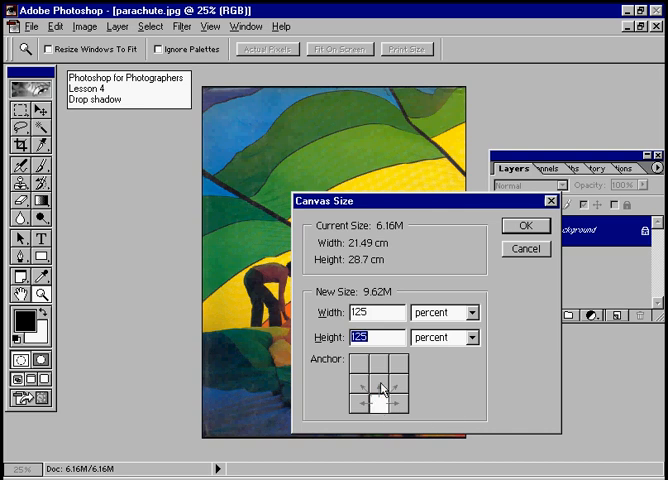
mouse_move(381, 398)
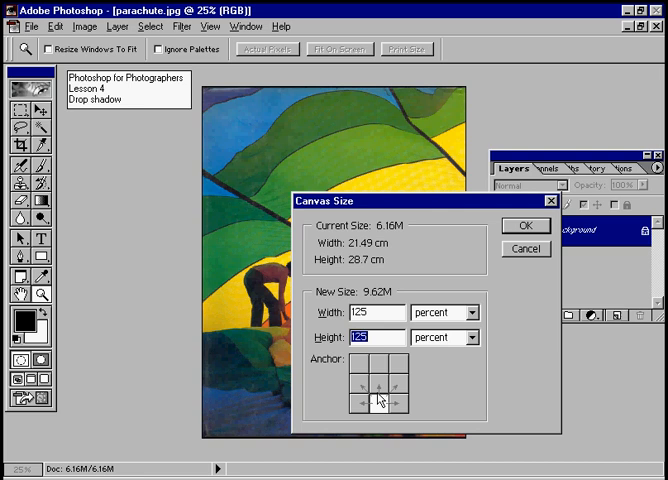
left_click(377, 388)
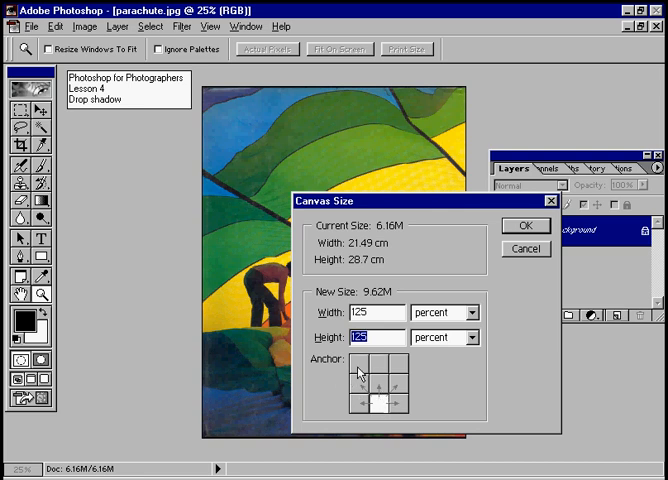
left_click(353, 367)
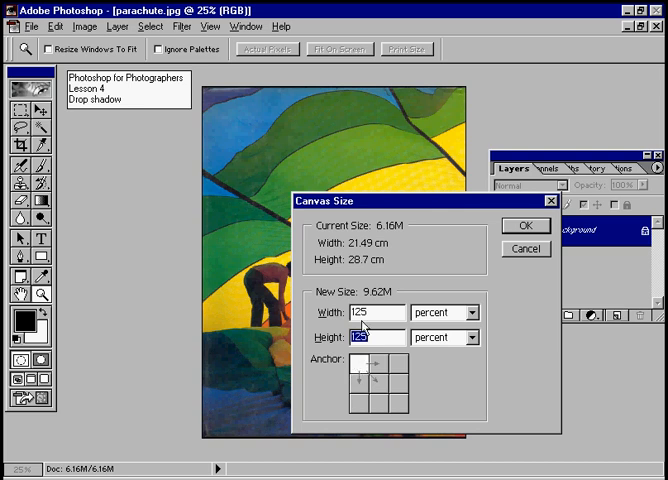
mouse_move(377, 370)
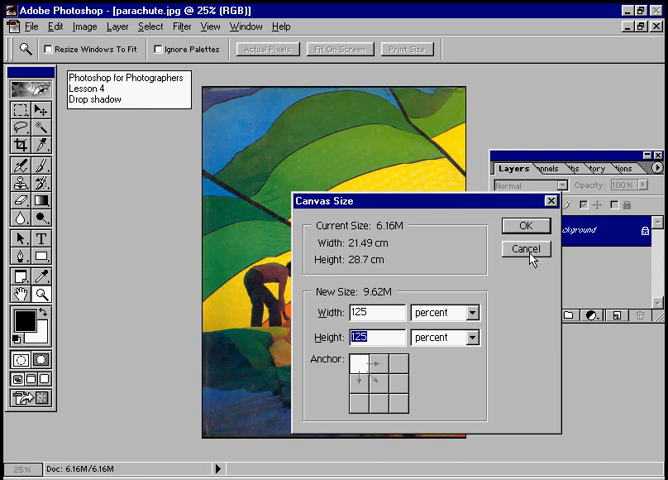
- Apply the 125% canvas again with a centred anchor, then zoom in on the border
left_click(525, 249)
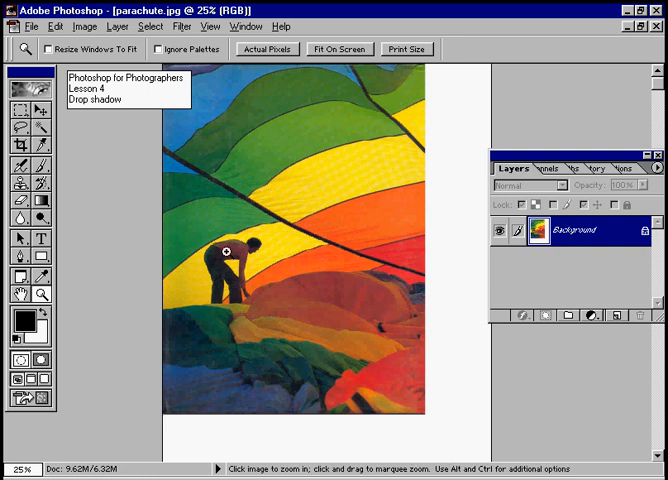
left_click(55, 27)
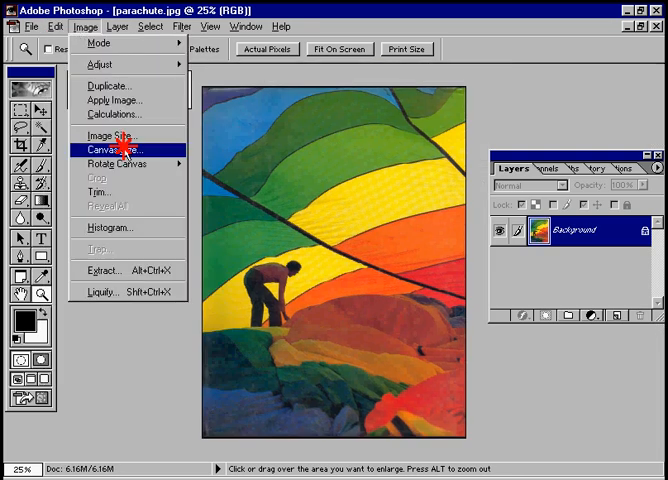
left_click(116, 151)
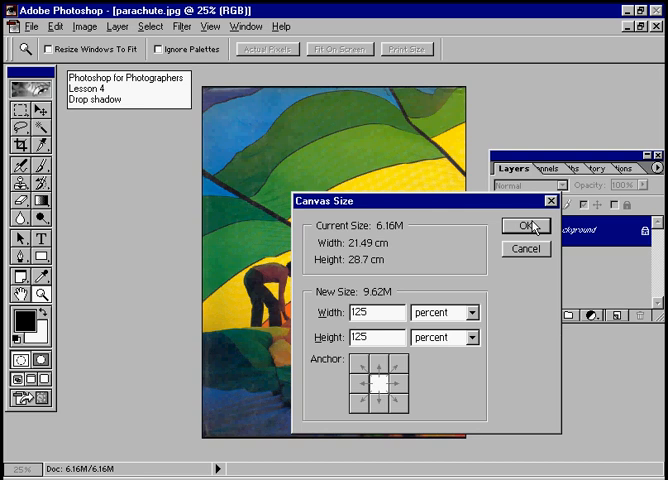
left_click(526, 226)
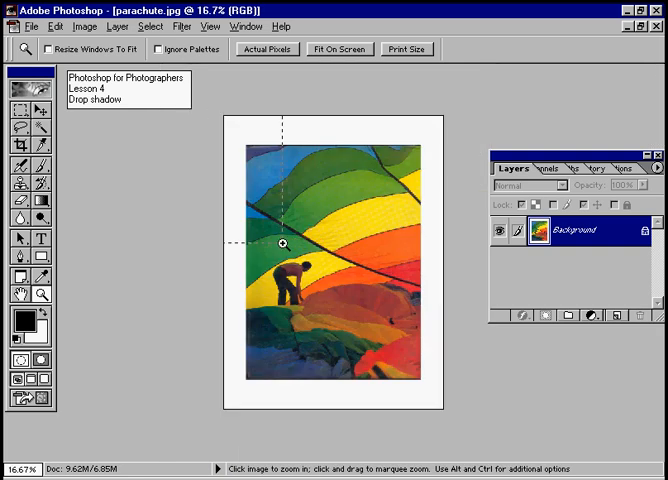
left_click(285, 245)
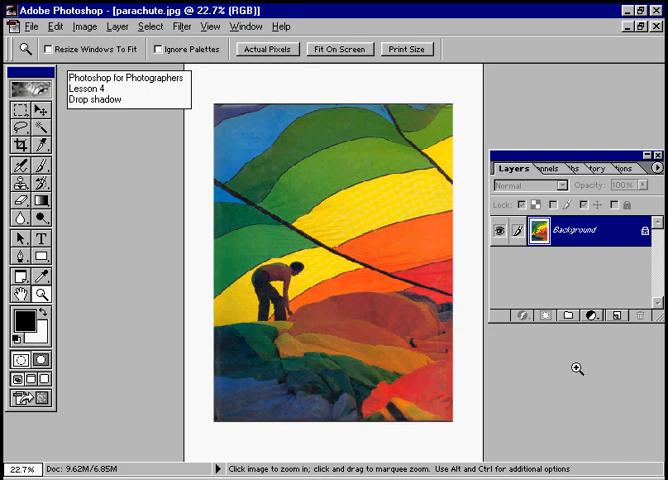
- Duplicate the Background layer to create a Background copy layer
left_click(117, 27)
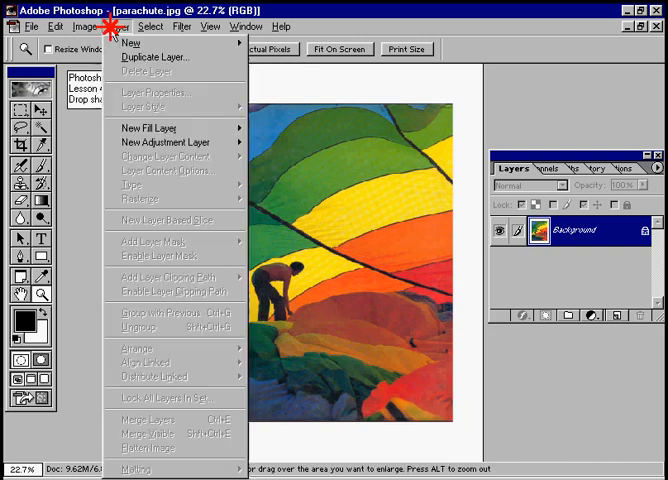
left_click(155, 57)
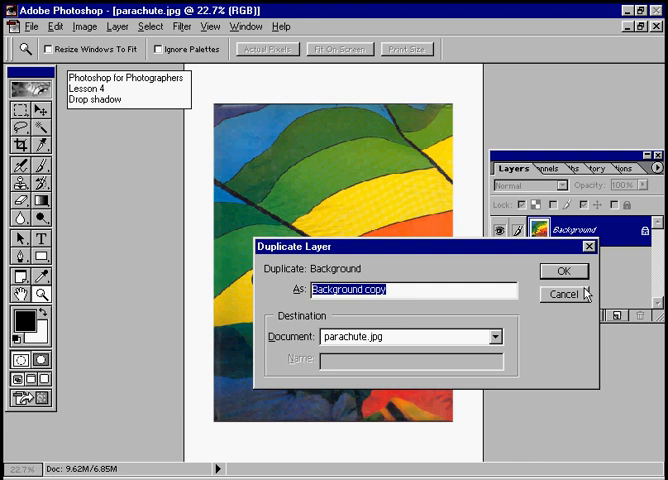
left_click(564, 271)
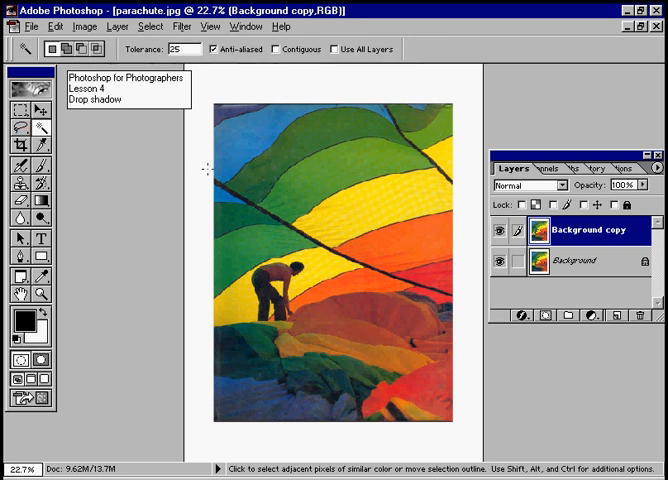
mouse_move(194, 194)
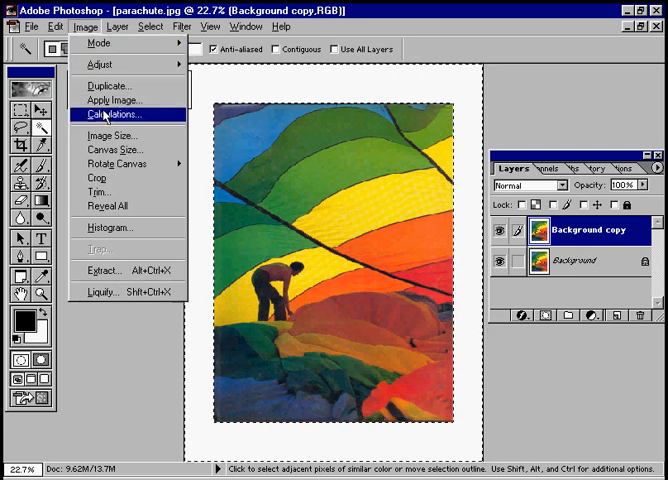
- Add a Drop Shadow layer style to the Background copy layer
left_click(117, 27)
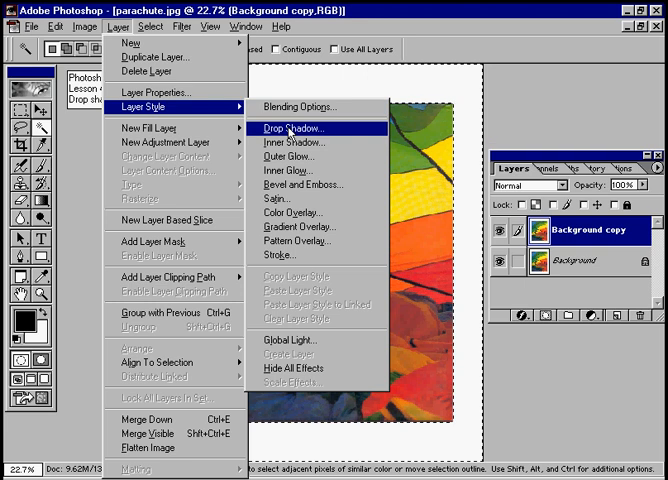
left_click(292, 128)
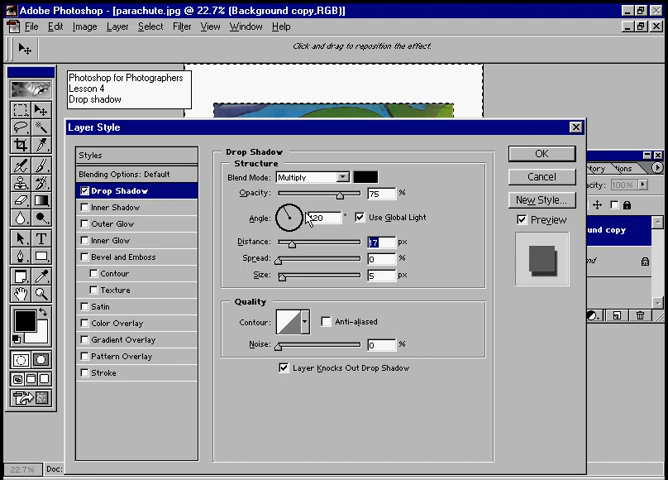
- Adjust the shadow angle and offset, and raise the blur size toward 65 px
left_click_drag(295, 216, 290, 210)
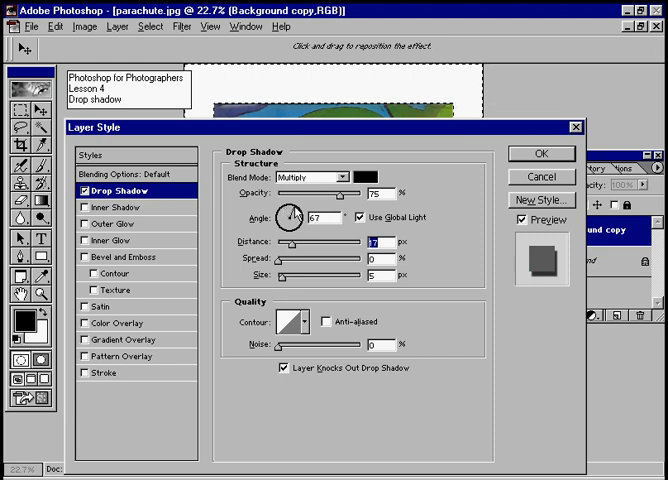
left_click_drag(296, 214, 290, 220)
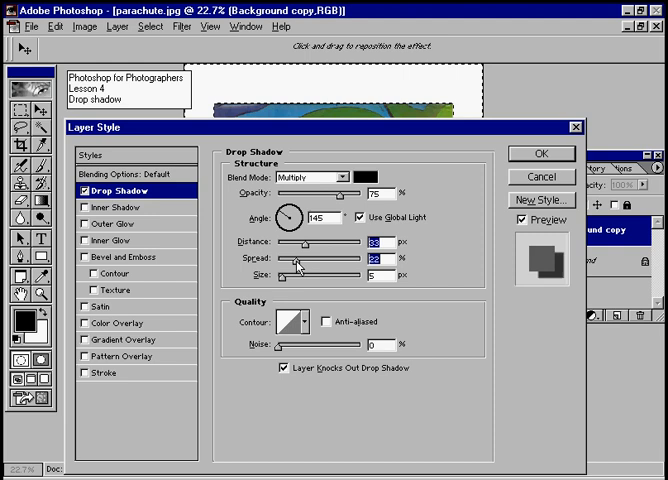
left_click_drag(290, 274, 305, 274)
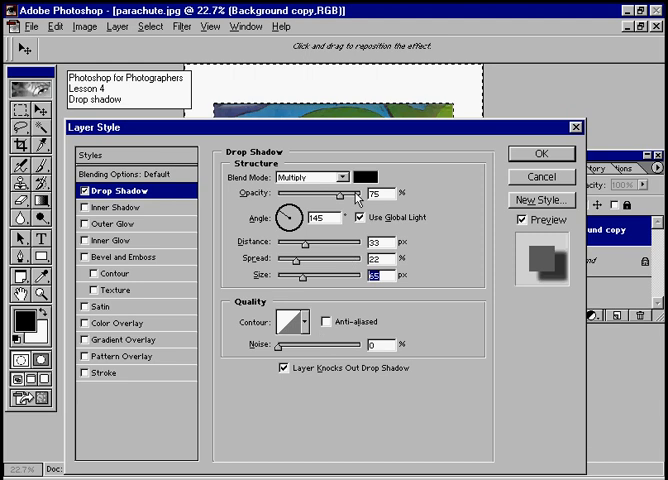
left_click(368, 177)
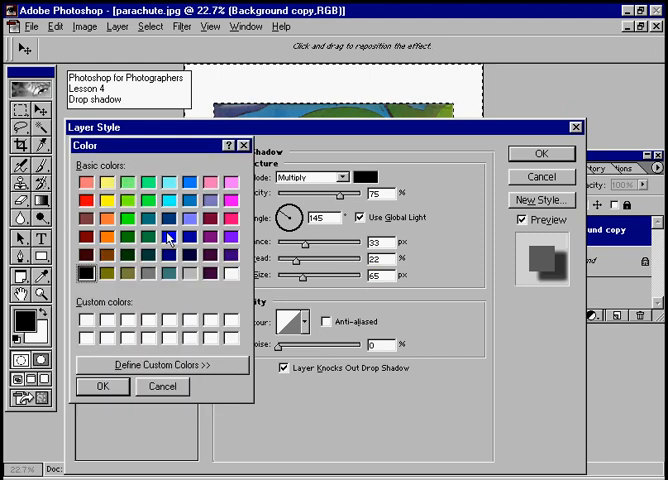
mouse_move(286, 230)
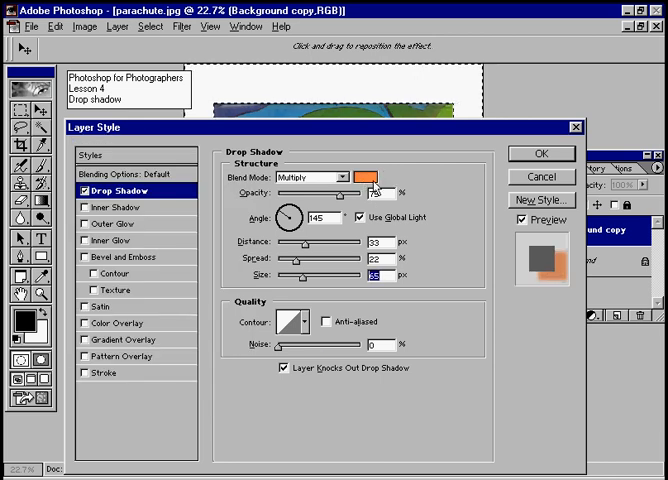
left_click(362, 177)
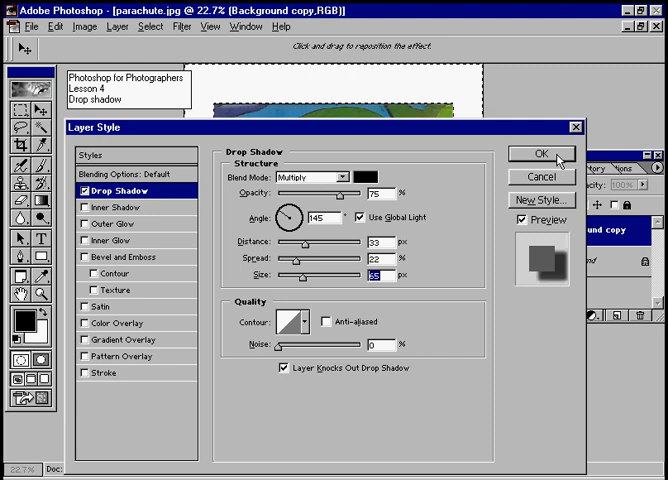
- Confirm the Layer Style dialog to apply the black drop shadow
left_click(539, 154)
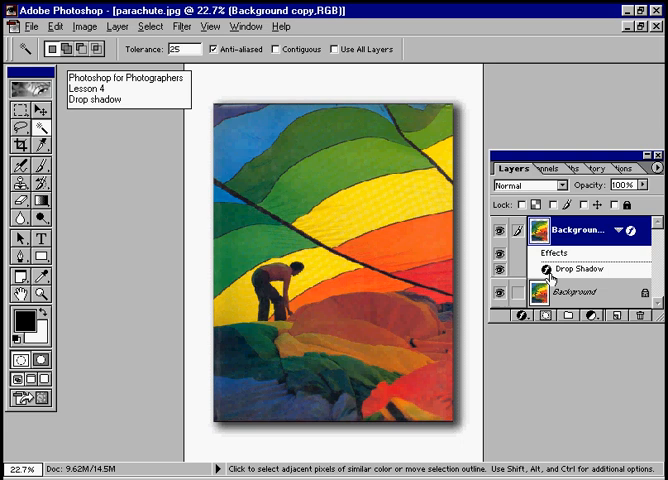
mouse_move(545, 272)
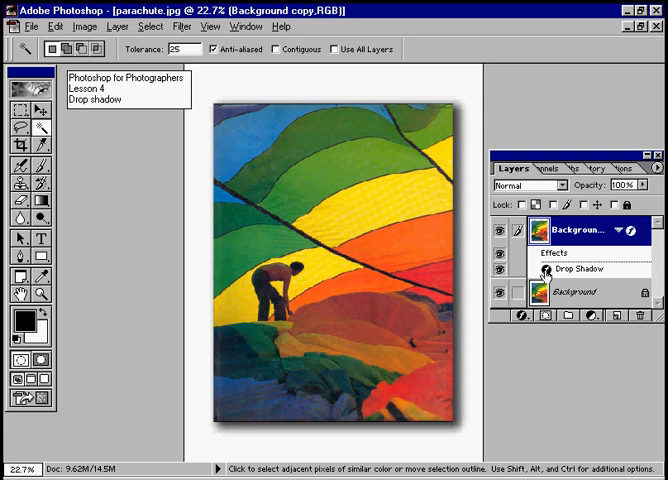
- Reopen the drop shadow, reduce its size, and draw a custom wavy contour curve
double_click(582, 269)
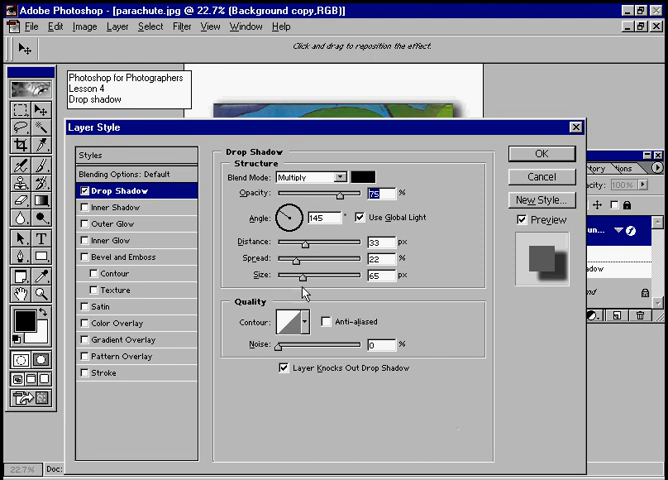
left_click_drag(305, 275, 290, 275)
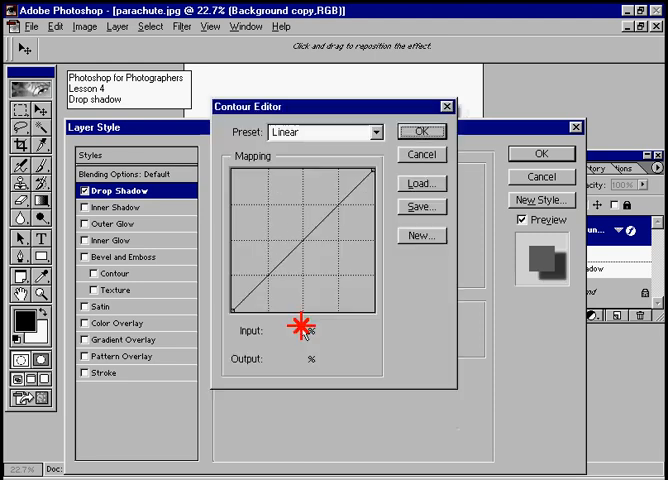
left_click_drag(295, 325, 295, 210)
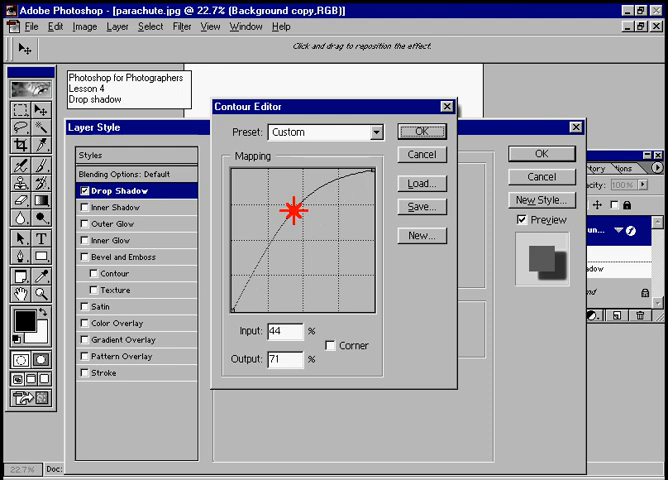
left_click_drag(290, 210, 265, 260)
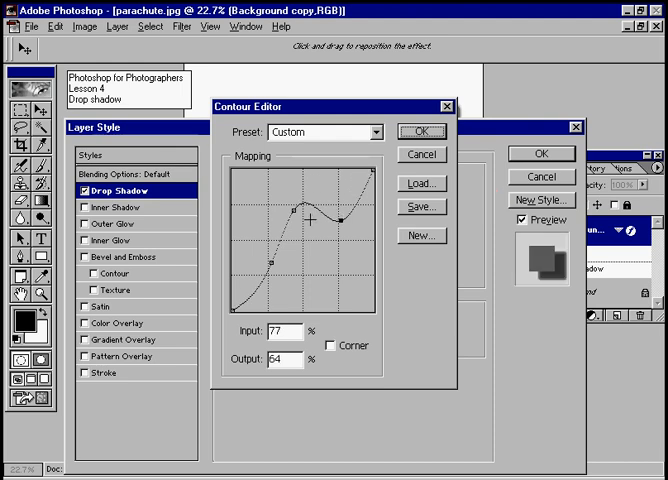
left_click(418, 131)
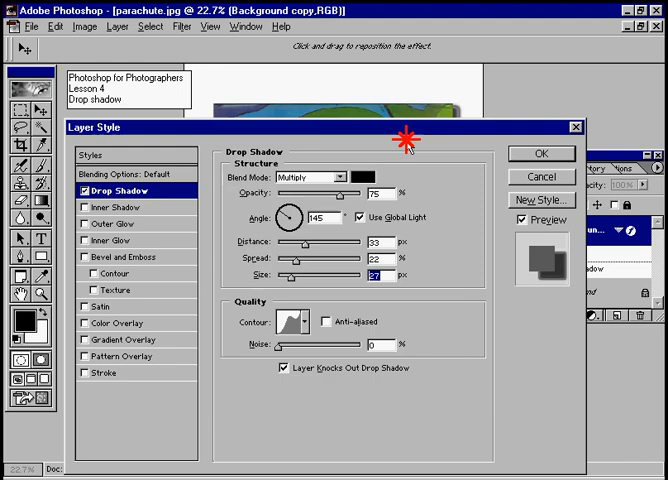
- Change the shadow colour to red and apply the updated drop shadow
left_click(369, 177)
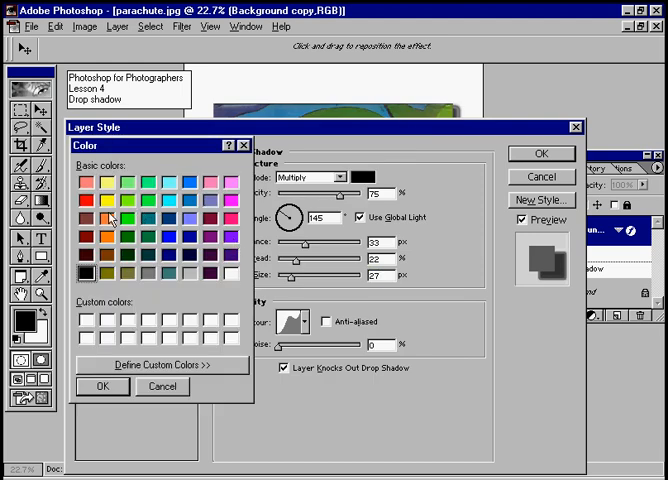
left_click(99, 386)
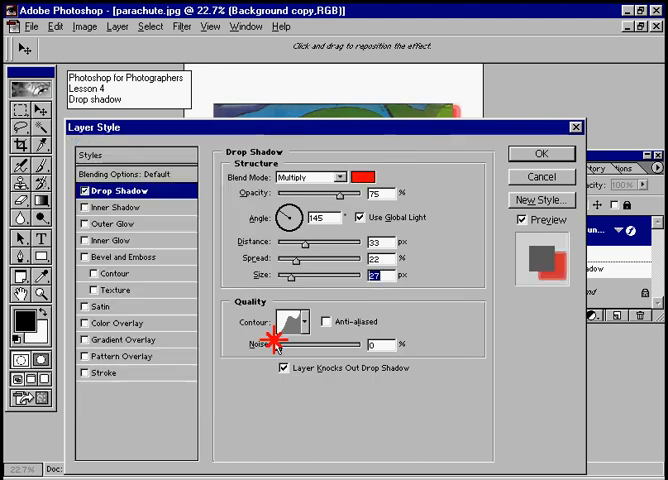
left_click(540, 153)
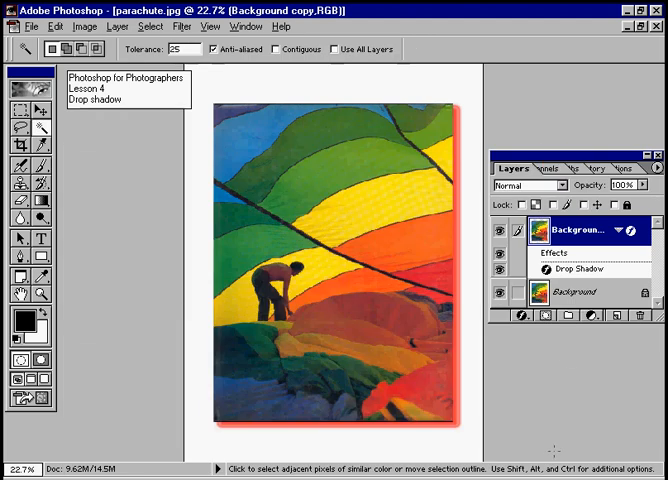